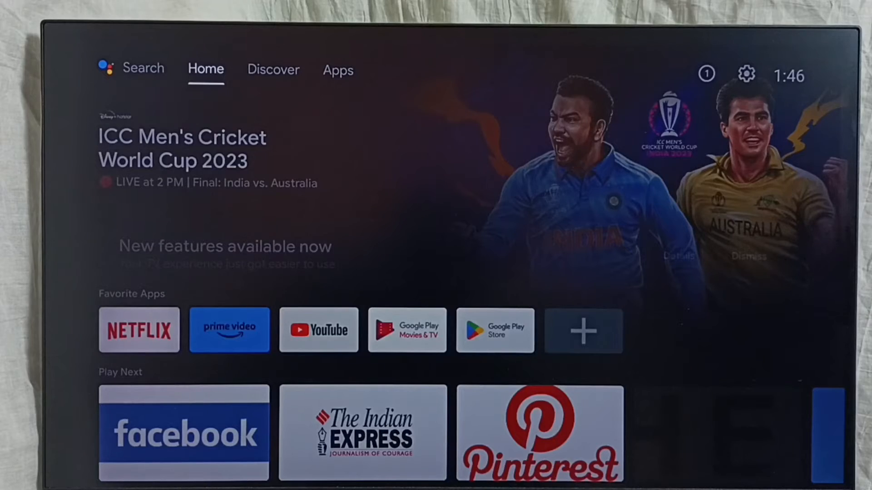
Step: Go from Discover to the Apps tab and open the gear Settings panel
{"action": "left_click", "coordinate": [273, 69]}
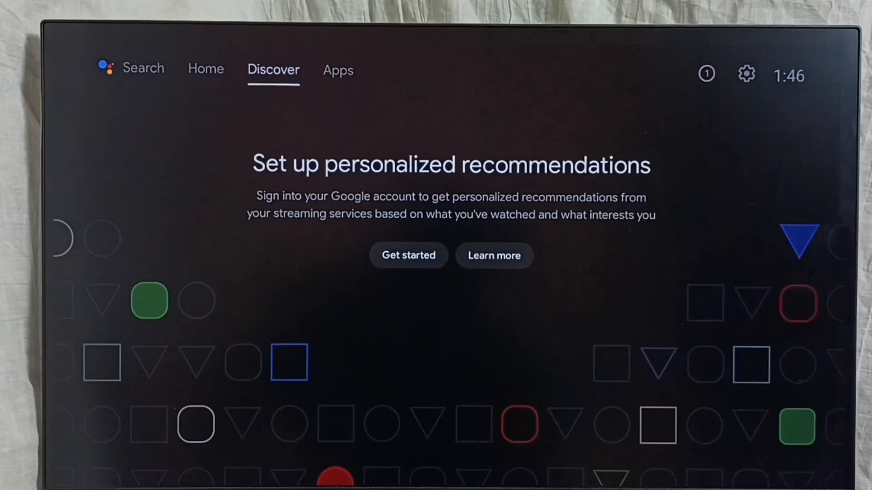
{"action": "left_click", "coordinate": [338, 70]}
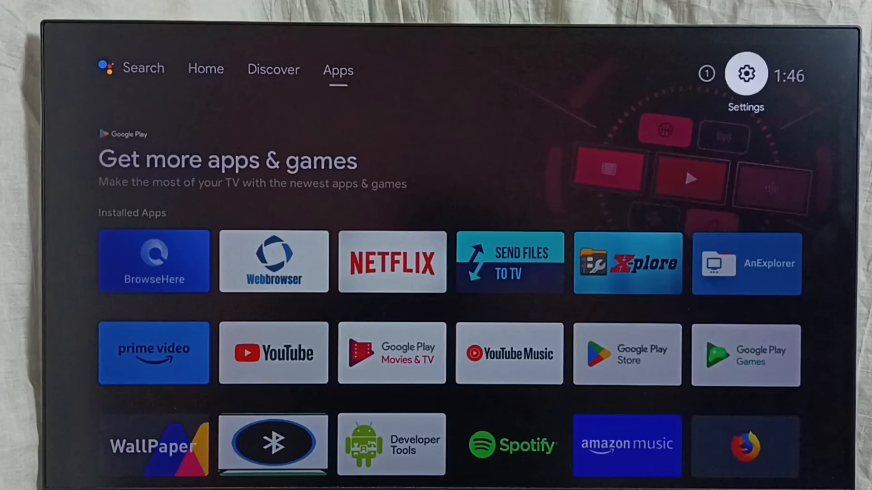
{"action": "left_click", "coordinate": [745, 74]}
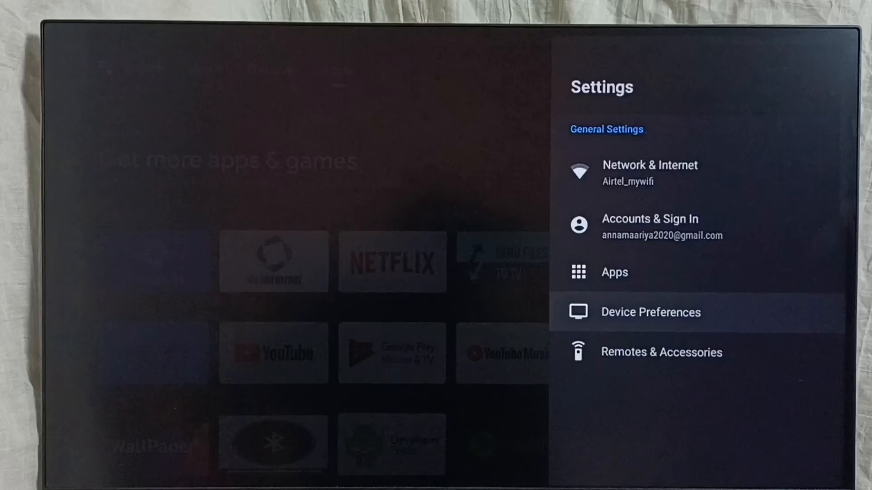
Step: In Device Preferences, scroll down to Reset and open its erase-all-data confirmation
{"action": "left_click", "coordinate": [651, 312]}
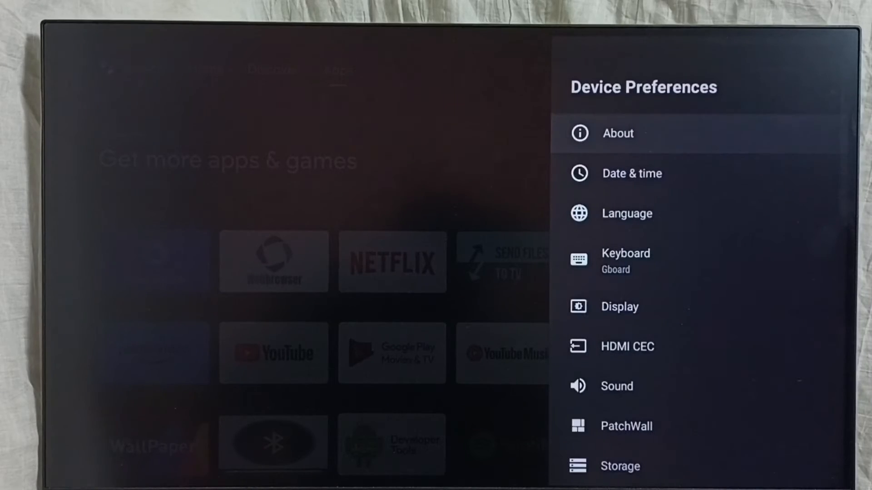
{"action": "scroll", "scroll_direction": "down", "scroll_amount": 3}
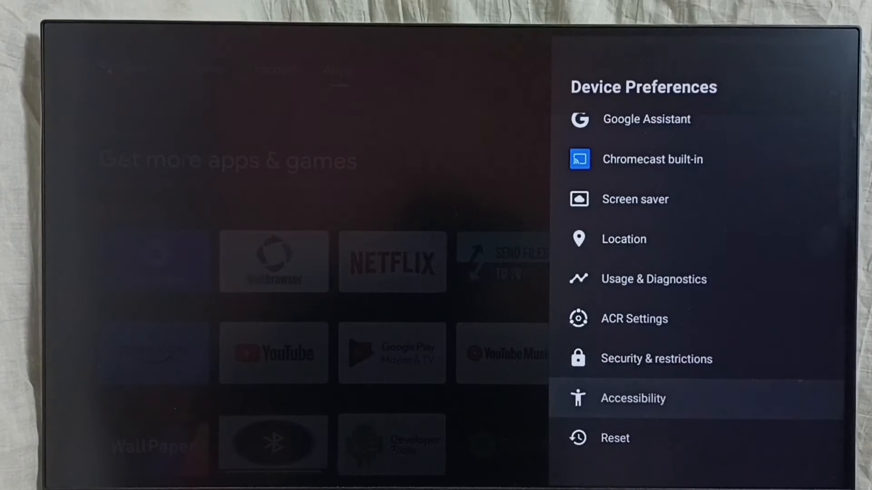
{"action": "key", "text": "down"}
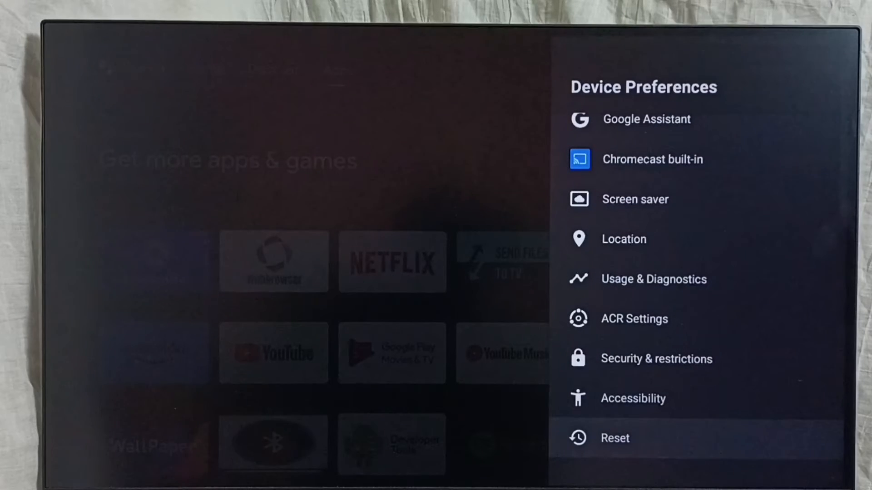
{"action": "left_click", "coordinate": [614, 438]}
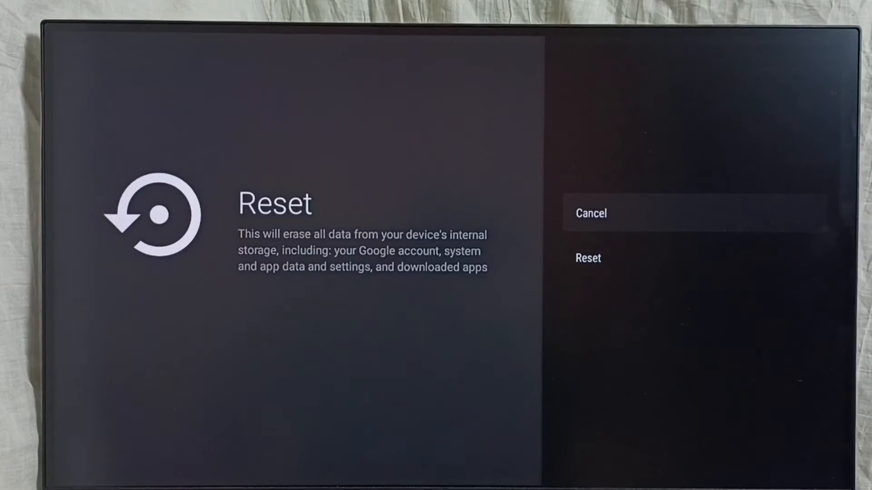